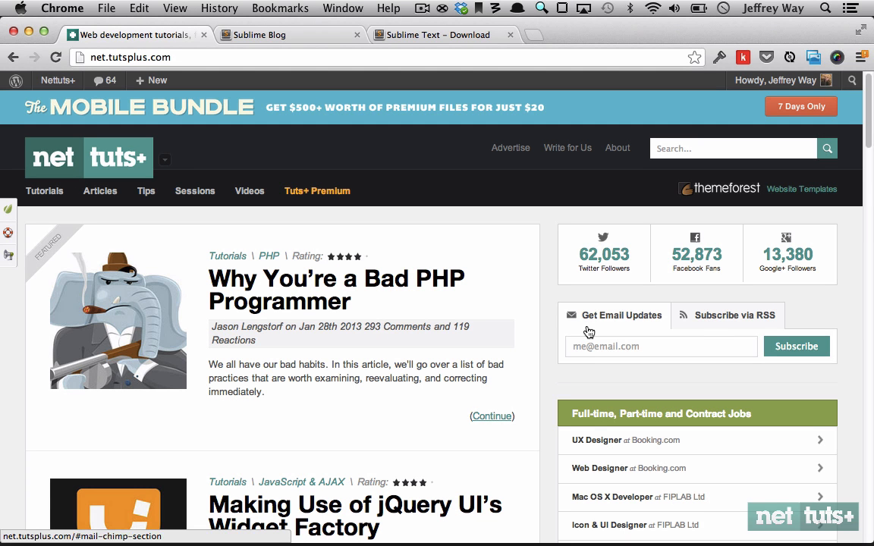
Switch Chrome to the Sublime Blog tab showing the Sublime Text 3 Beta post
{"action": "left_click", "coordinate": [289, 34]}
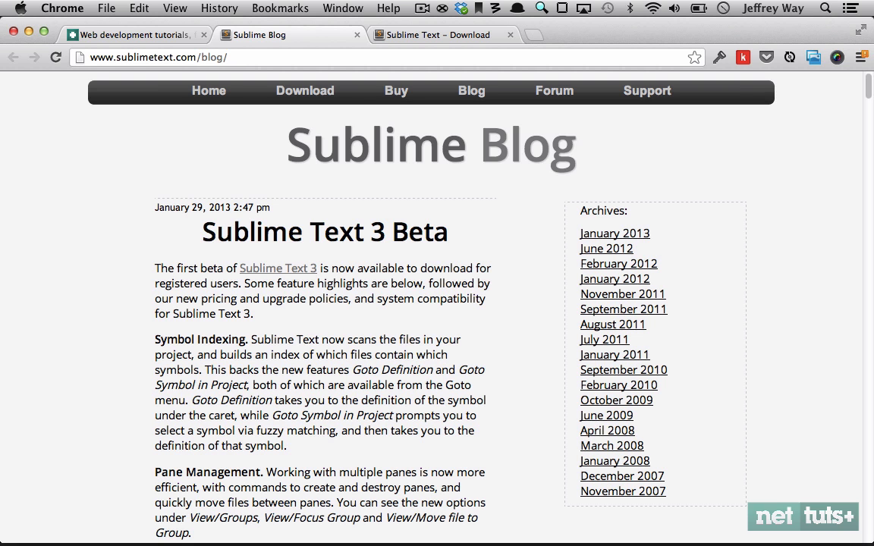
{"action": "mouse_move", "coordinate": [687, 185]}
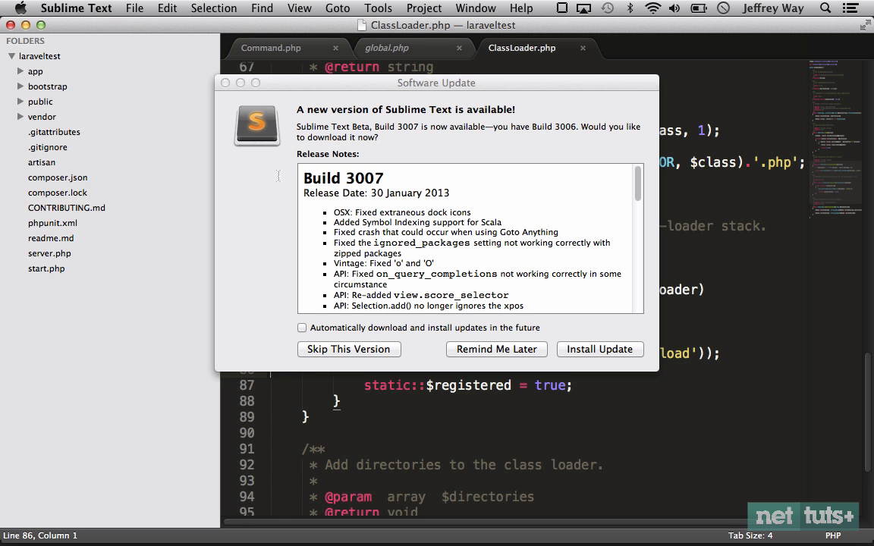
{"action": "mouse_move", "coordinate": [284, 263]}
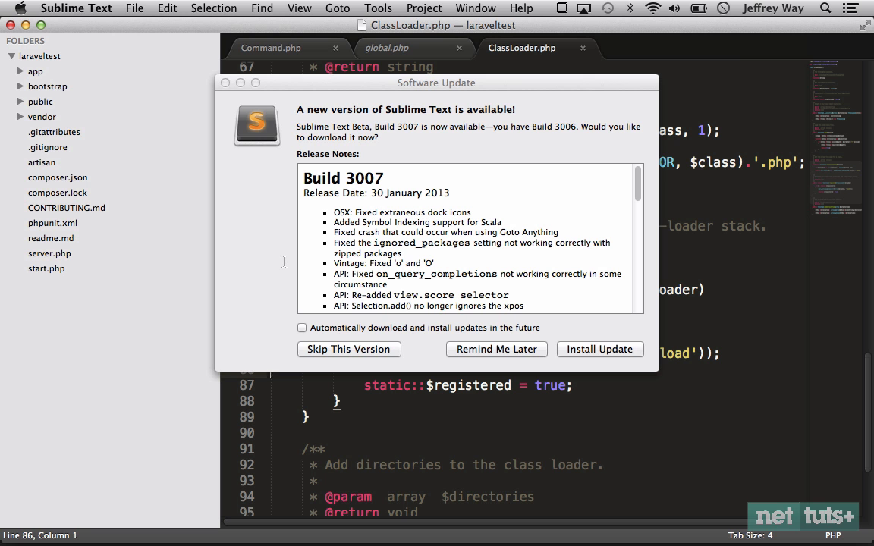
Dismiss the build 3007 update notice with Remind Me Later
{"action": "left_click", "coordinate": [599, 349]}
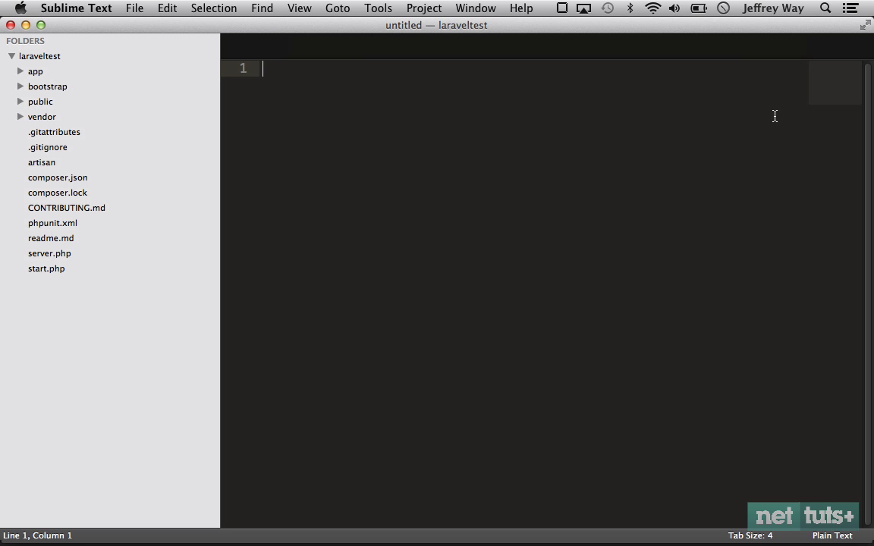
{"action": "left_click", "coordinate": [336, 9]}
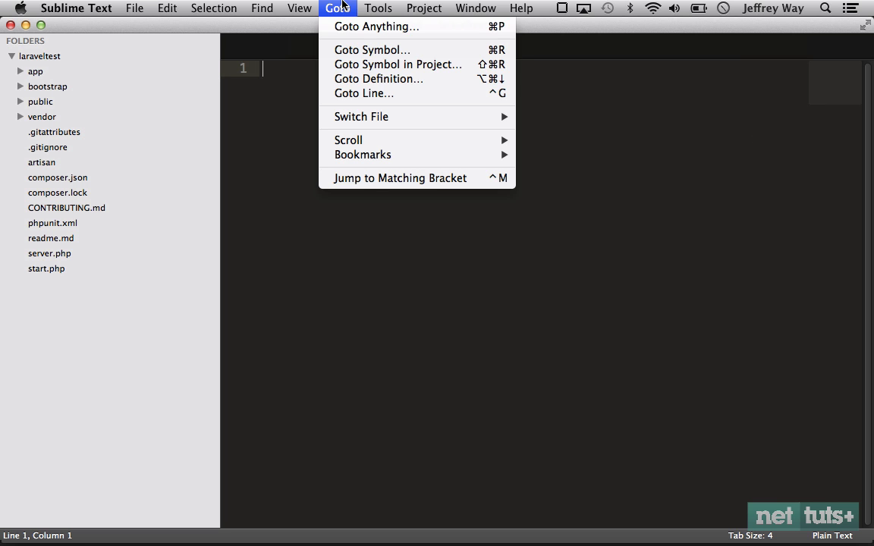
{"action": "mouse_move", "coordinate": [380, 79]}
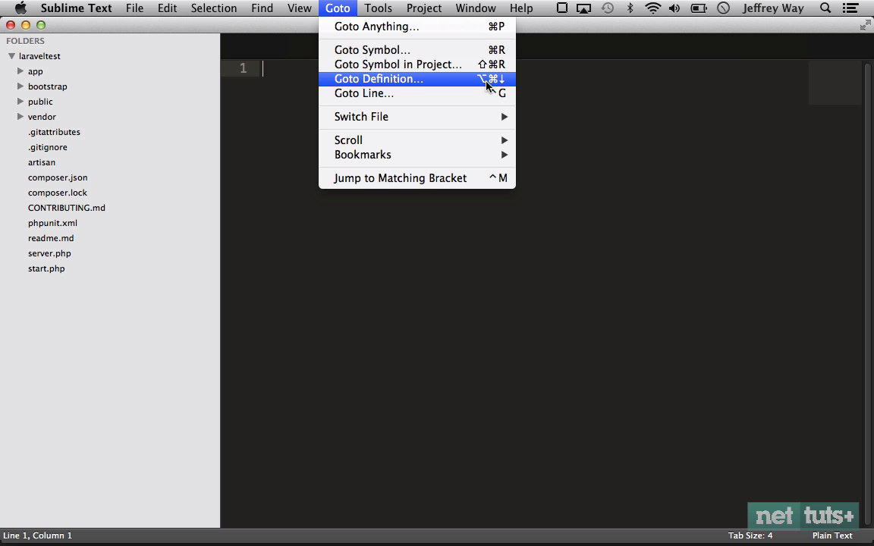
{"action": "mouse_move", "coordinate": [492, 85]}
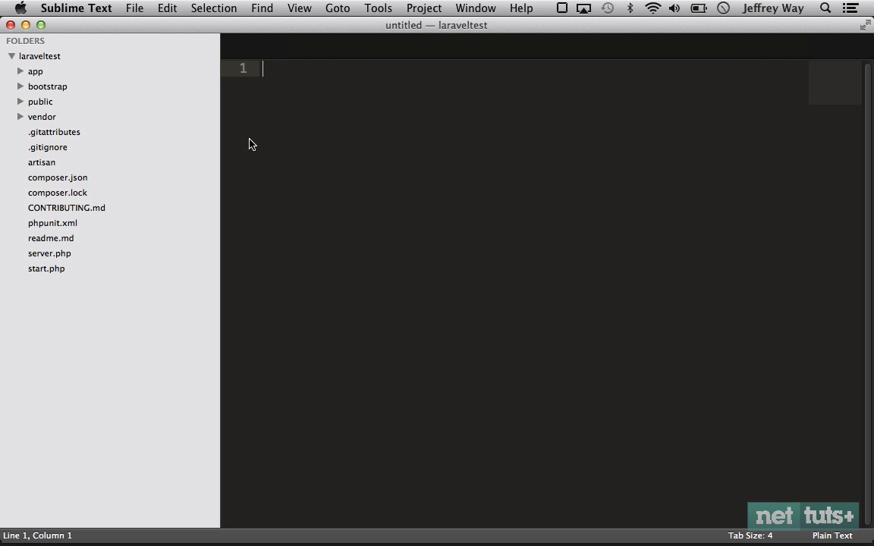
{"action": "mouse_move", "coordinate": [70, 115]}
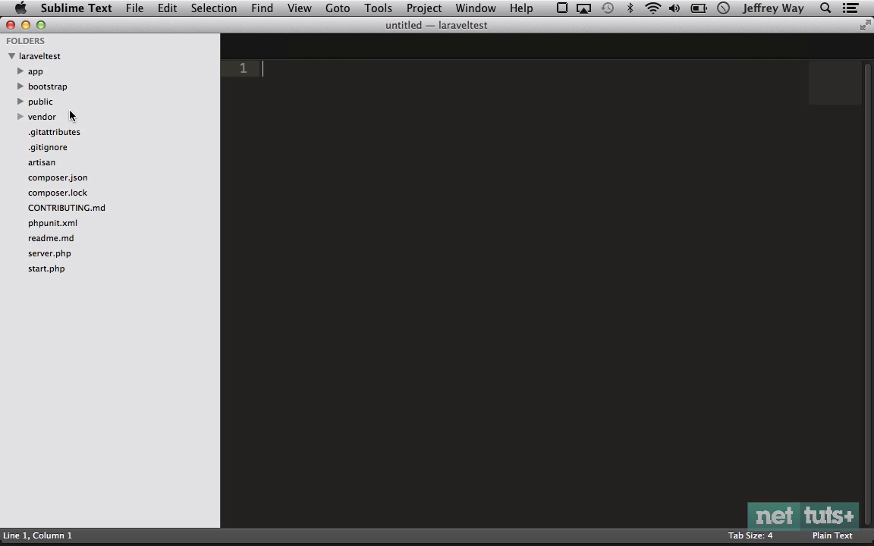
From HomeController.php, with the sidebar hidden, jump to the BaseController definition
{"action": "left_click", "coordinate": [37, 71]}
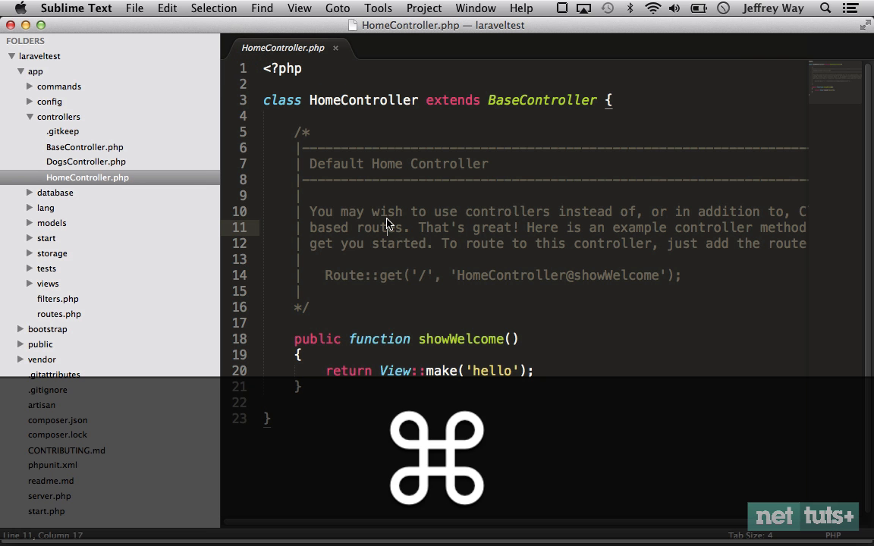
{"action": "key", "text": "cmd+k cmd+b"}
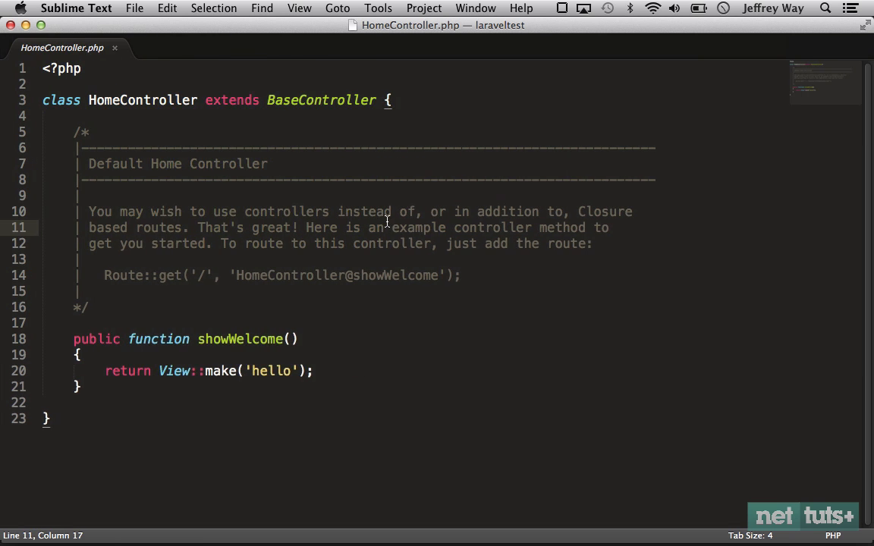
{"action": "mouse_move", "coordinate": [249, 134]}
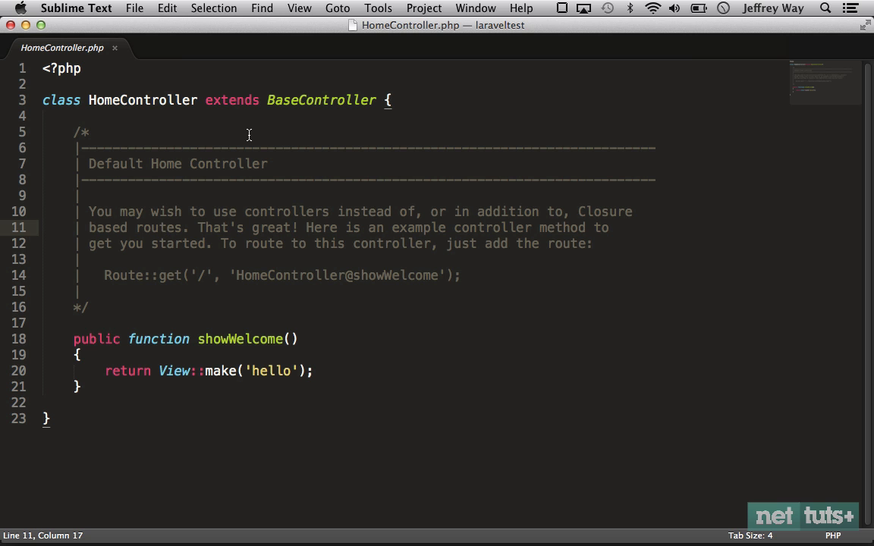
{"action": "mouse_move", "coordinate": [318, 134]}
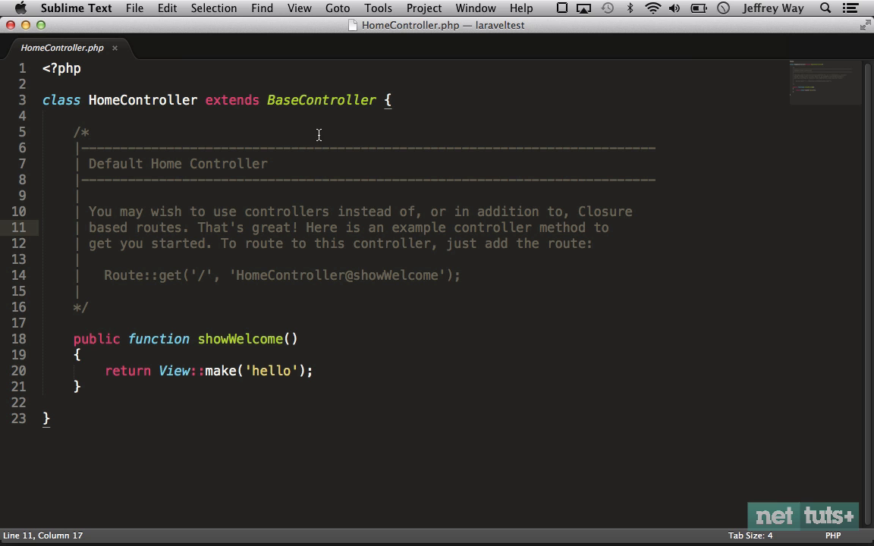
{"action": "left_click", "coordinate": [323, 100]}
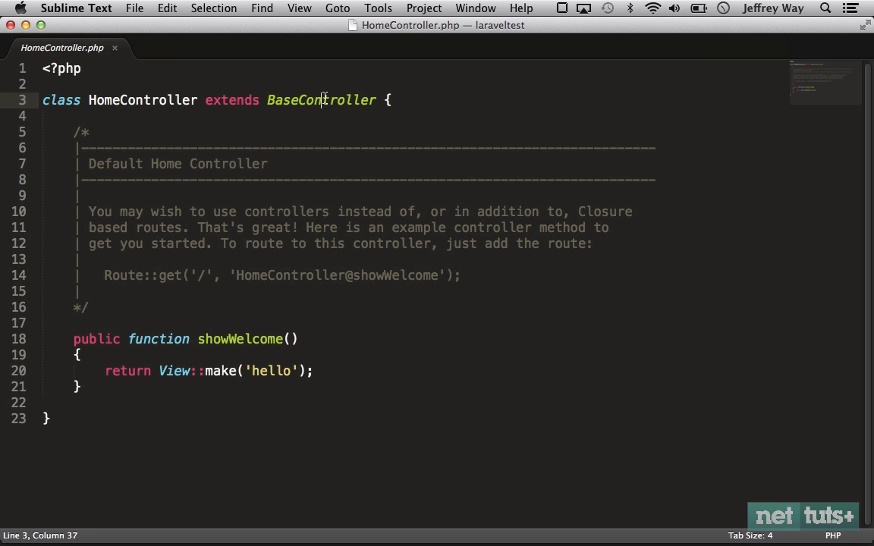
{"action": "mouse_move", "coordinate": [346, 42]}
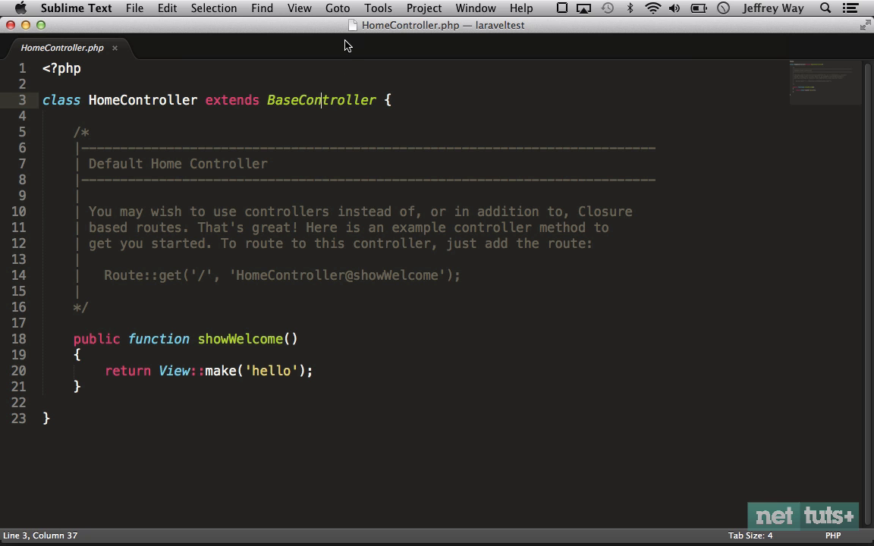
{"action": "left_click", "coordinate": [337, 9]}
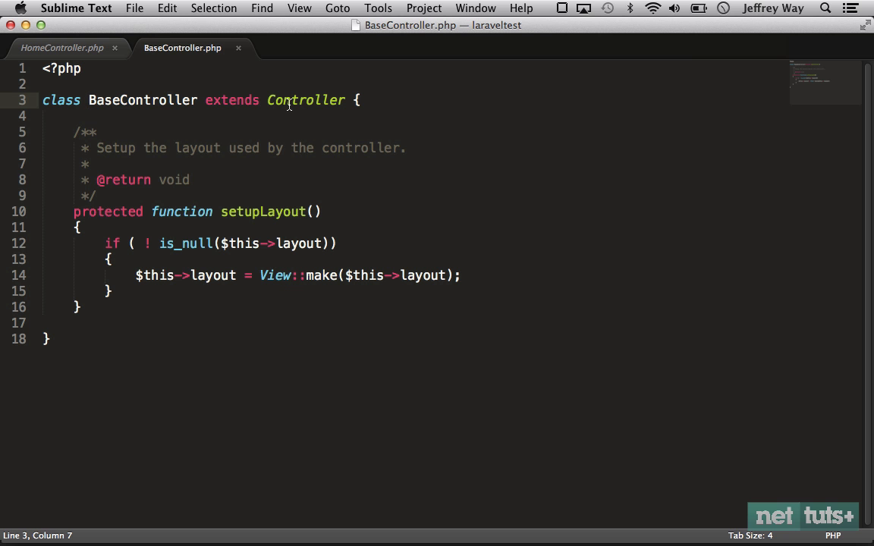
Return to HomeController and place the caret on BaseController and its Controller parent
{"action": "left_click", "coordinate": [62, 47]}
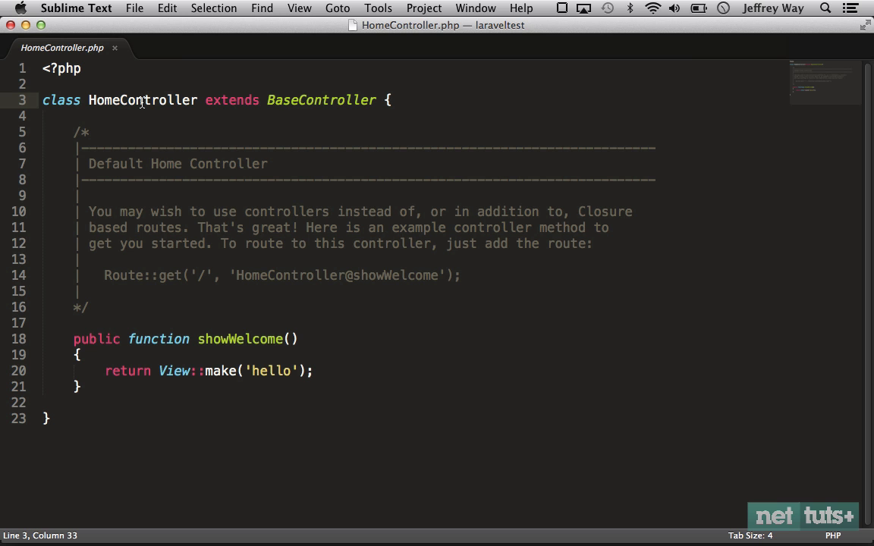
{"action": "mouse_move", "coordinate": [303, 185]}
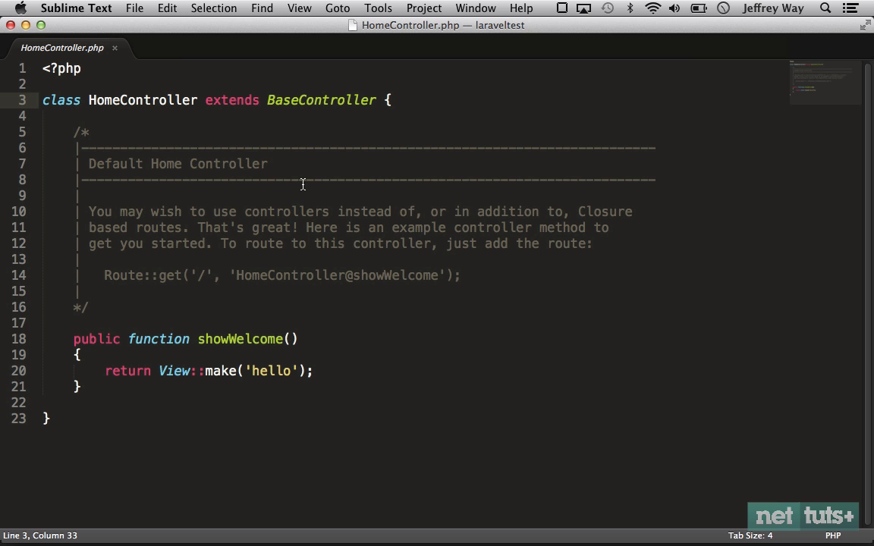
{"action": "mouse_move", "coordinate": [286, 322]}
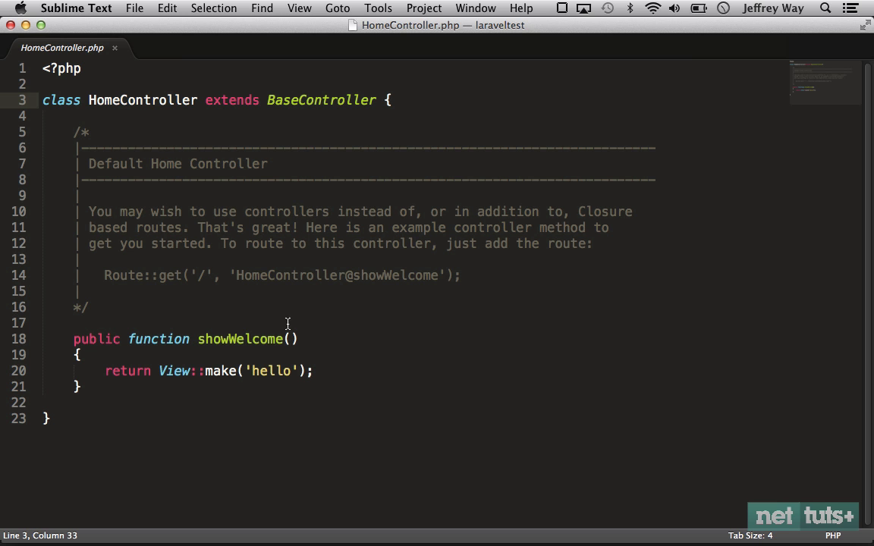
{"action": "key", "text": "cmd"}
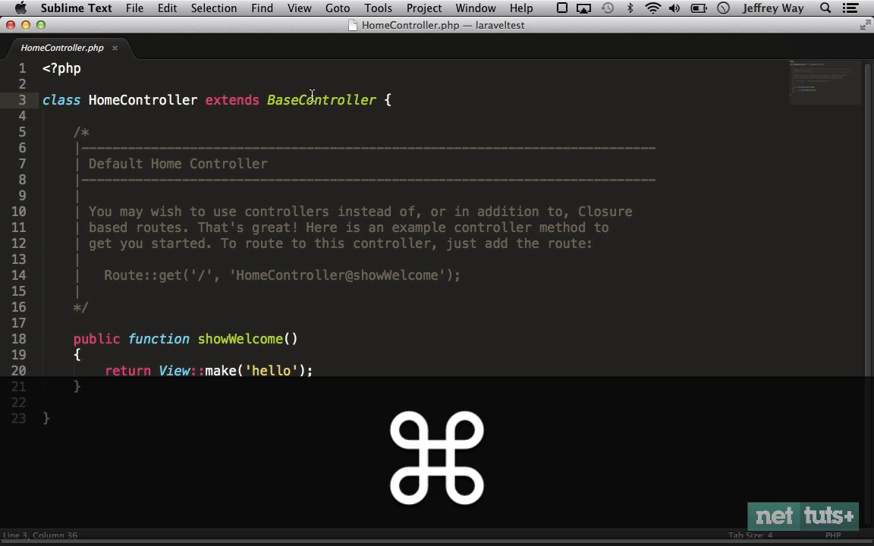
{"action": "left_click", "coordinate": [182, 47]}
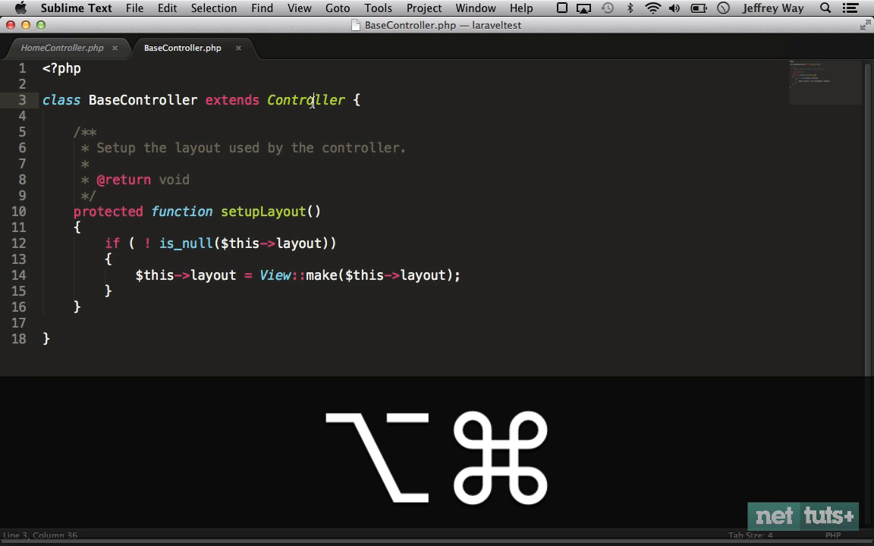
{"action": "left_click", "coordinate": [307, 100]}
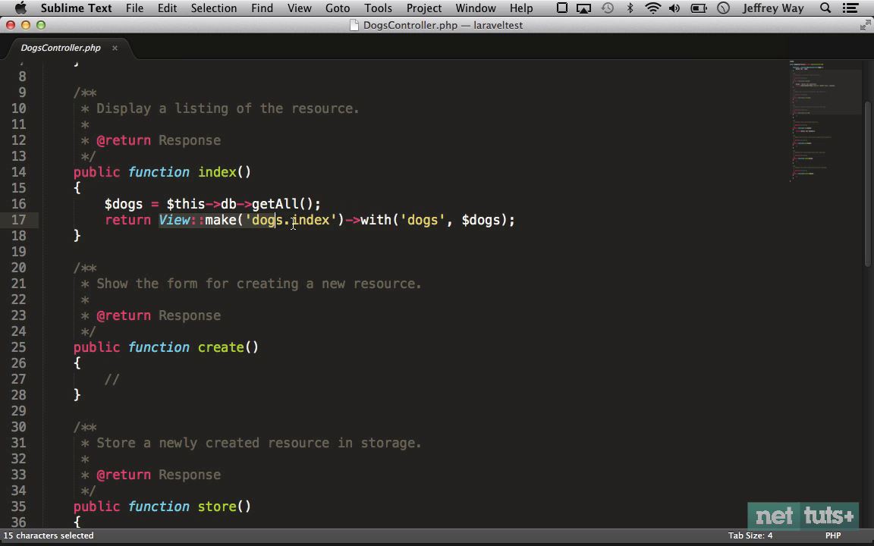
Follow make and DogRepository to their definitions in Container.php and app/models, returning to DogsController
{"action": "left_click", "coordinate": [359, 236]}
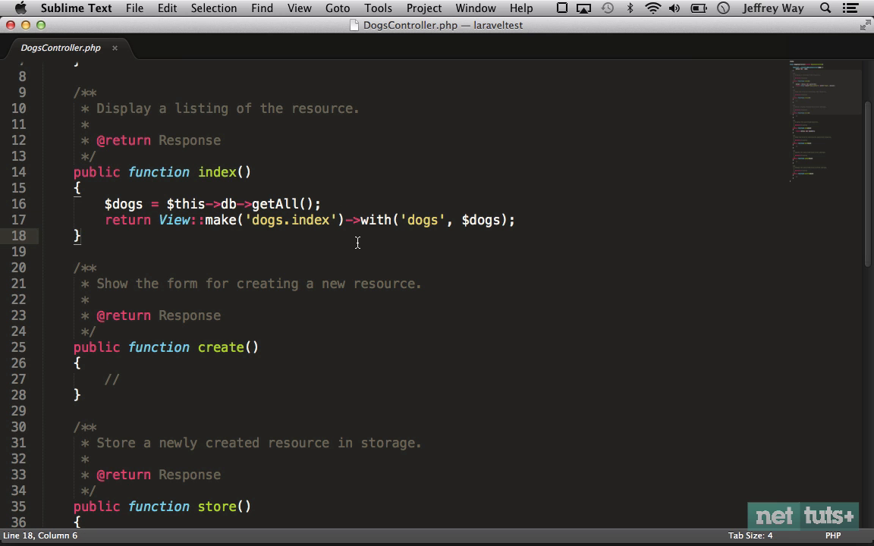
{"action": "mouse_move", "coordinate": [231, 216]}
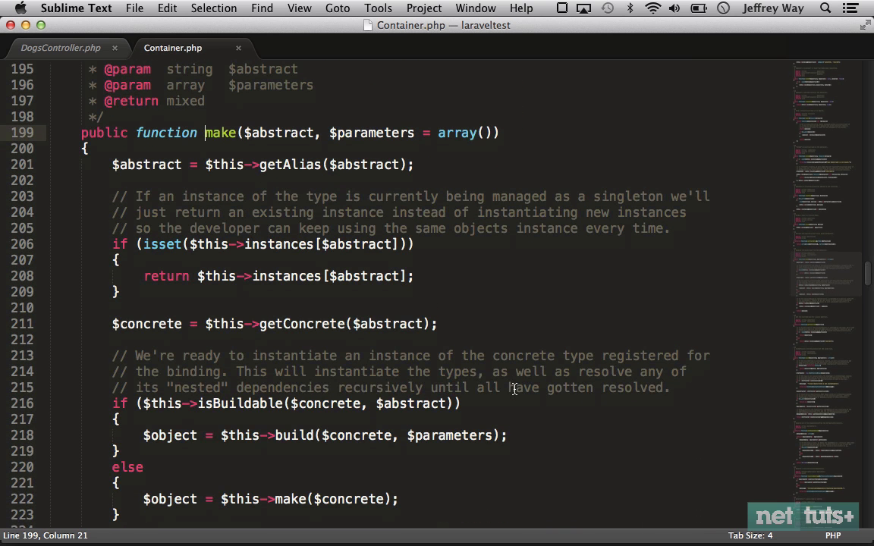
{"action": "left_click", "coordinate": [60, 47]}
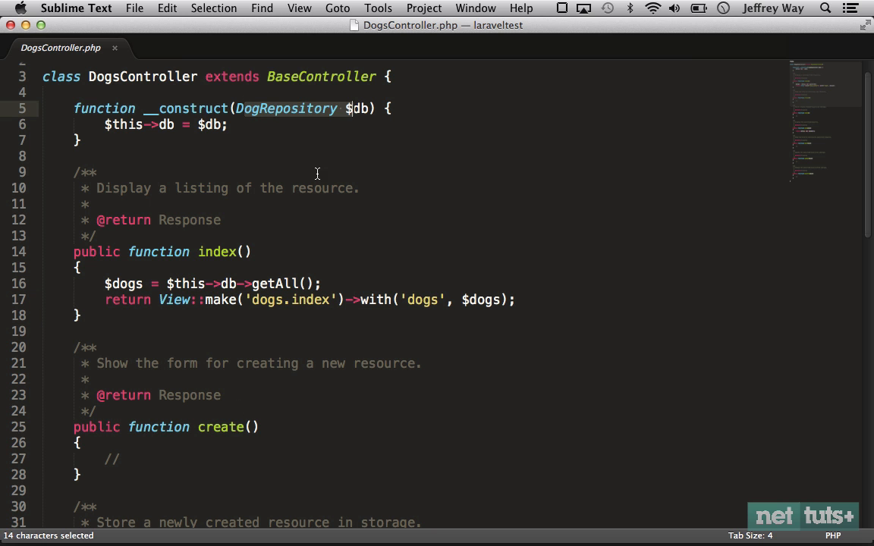
{"action": "left_click", "coordinate": [252, 252]}
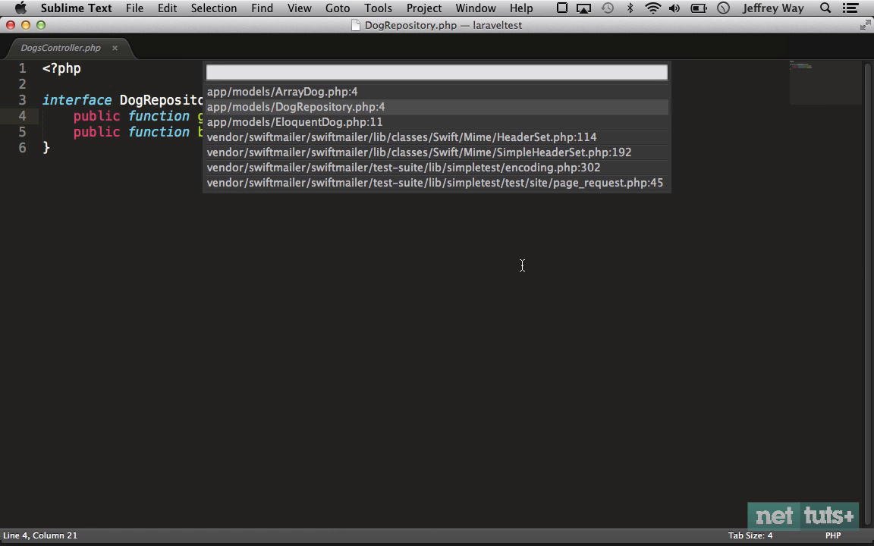
{"action": "left_click", "coordinate": [293, 121]}
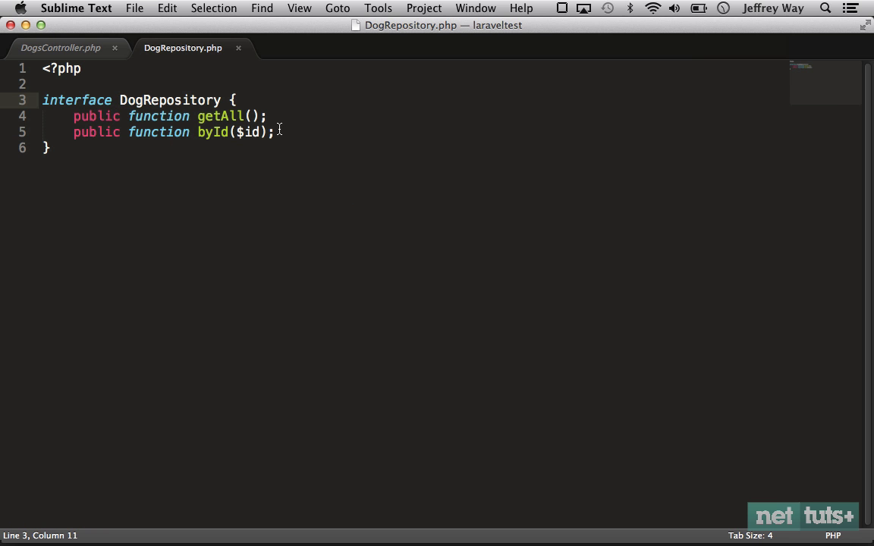
{"action": "left_click", "coordinate": [60, 47]}
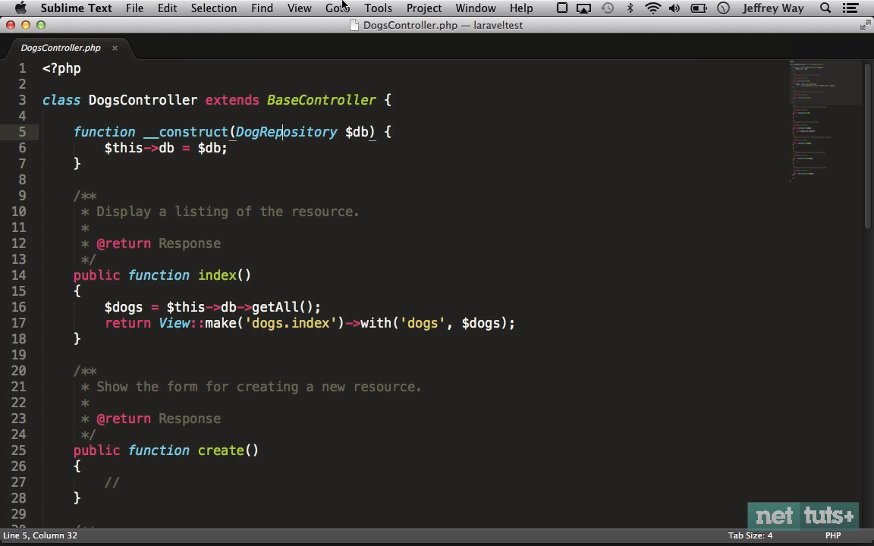
Find JsonFormatter via project-wide symbol search 'Json' and open FormatterInterface from it
{"action": "left_click", "coordinate": [337, 9]}
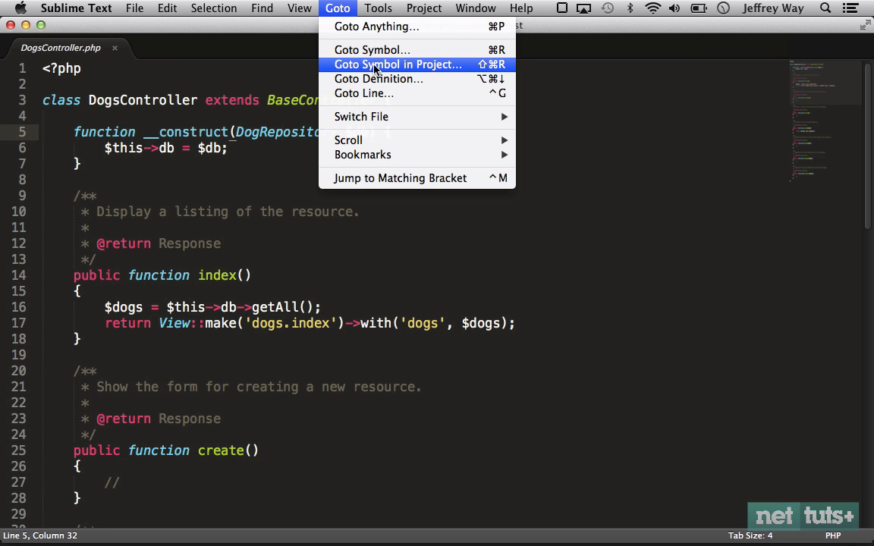
{"action": "mouse_move", "coordinate": [280, 97]}
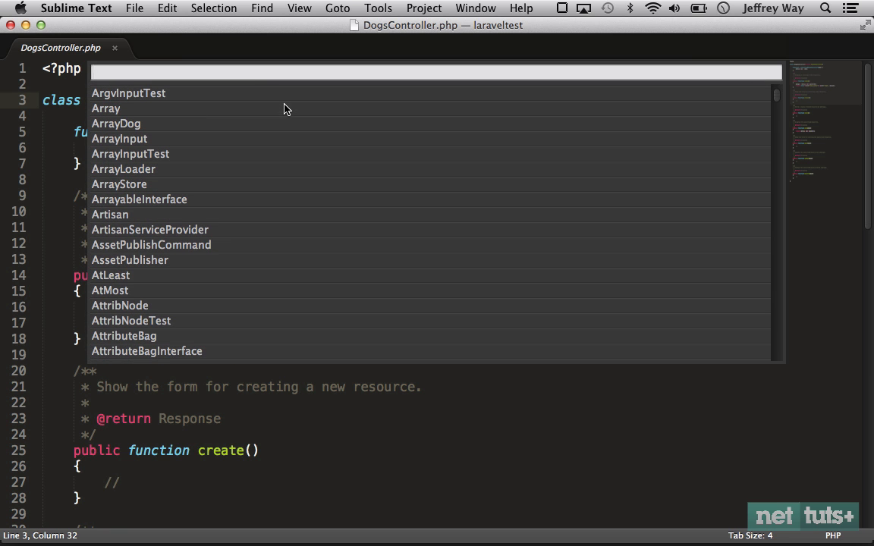
{"action": "type", "text": "Json"}
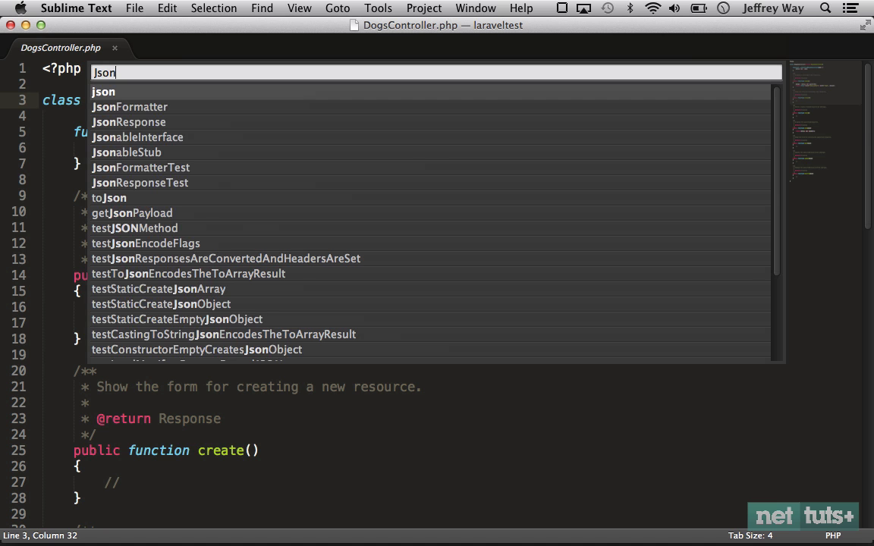
{"action": "left_click", "coordinate": [129, 106]}
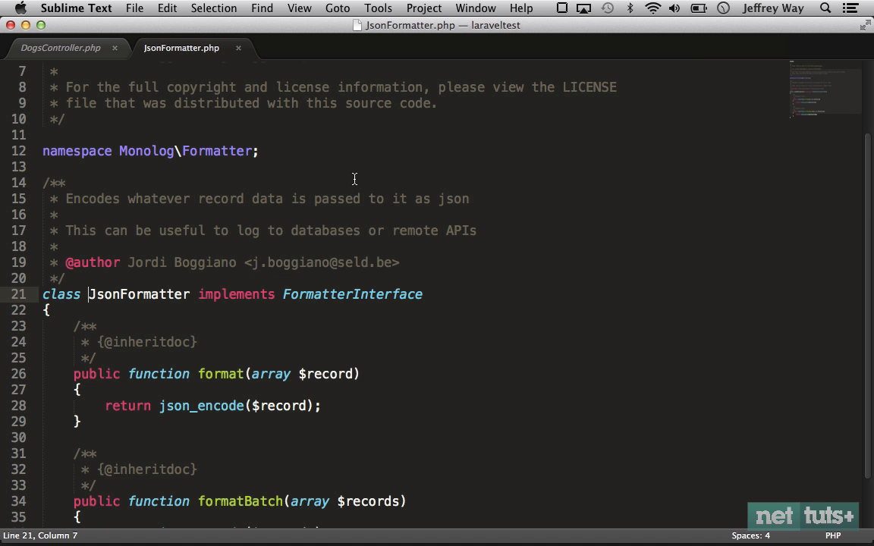
{"action": "scroll", "scroll_direction": "down", "scroll_amount": 3}
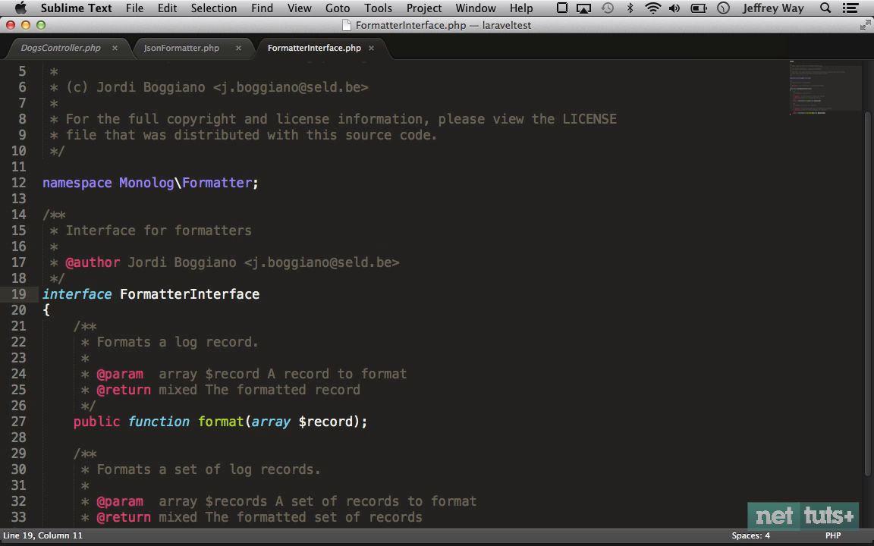
Close FormatterInterface.php and JsonFormatter.php, leaving only DogsController open
{"action": "left_click", "coordinate": [182, 47]}
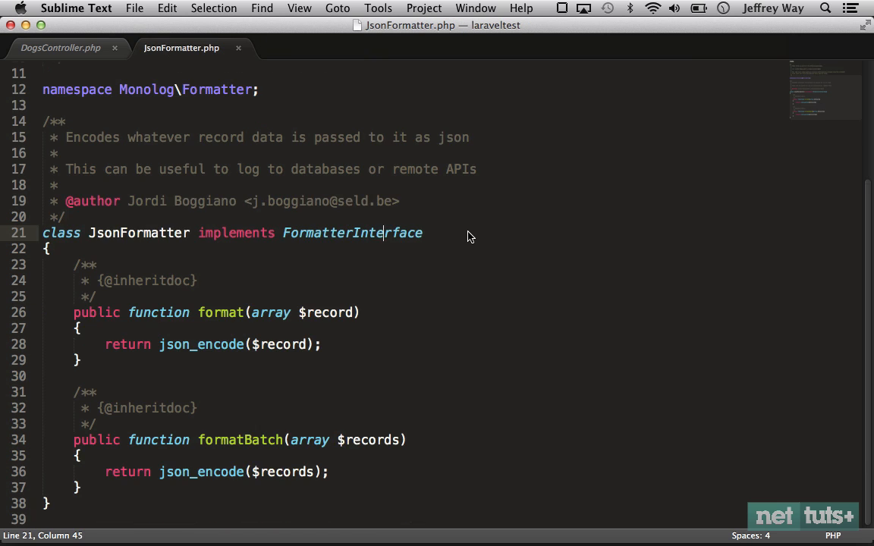
{"action": "left_click", "coordinate": [61, 48]}
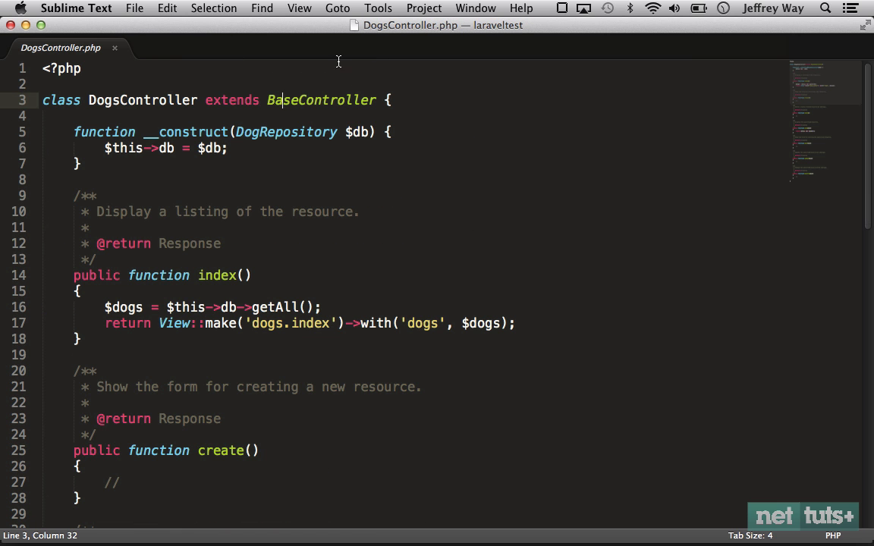
Review the View > Layout and Groups options and open DogRepository.php beside DogsController
{"action": "left_click", "coordinate": [299, 9]}
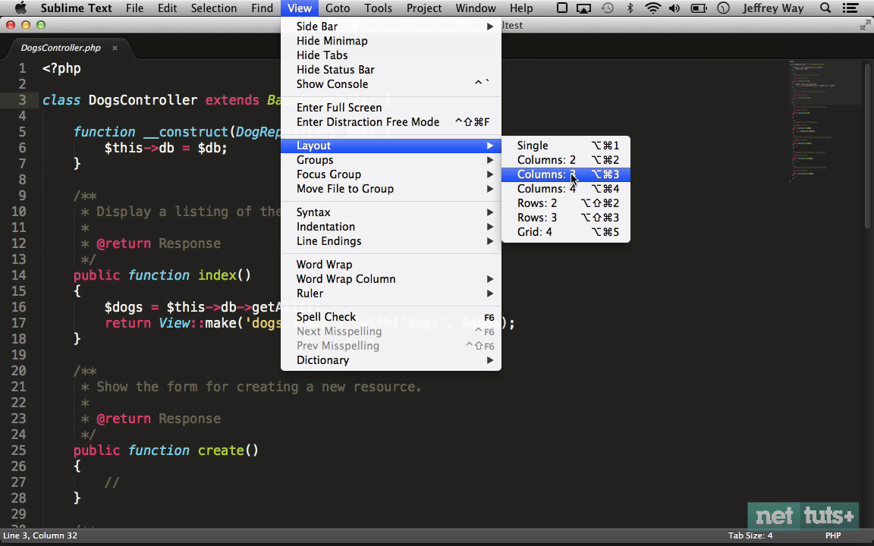
{"action": "mouse_move", "coordinate": [546, 160]}
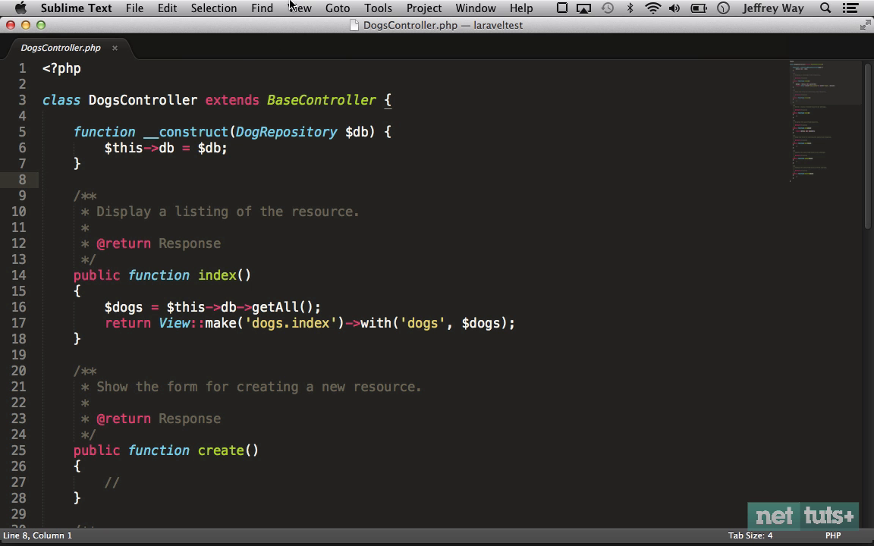
{"action": "left_click", "coordinate": [301, 9]}
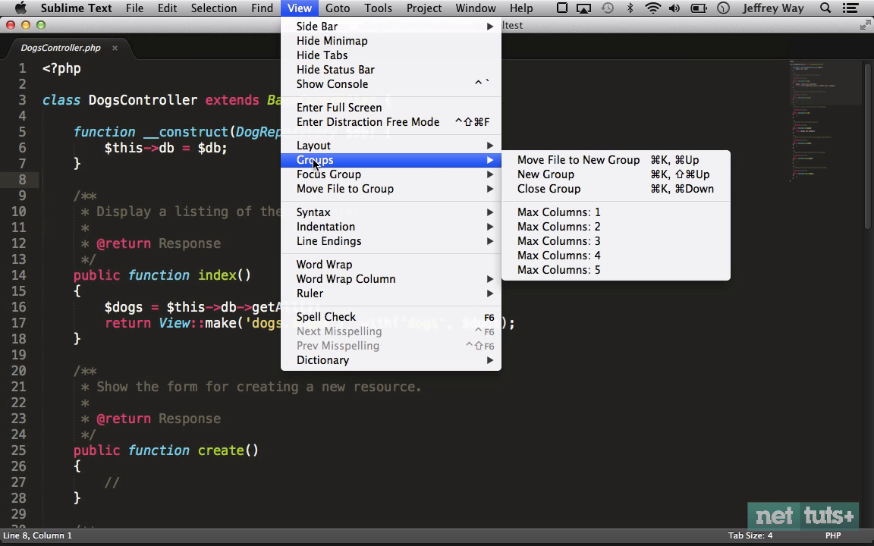
{"action": "mouse_move", "coordinate": [385, 178]}
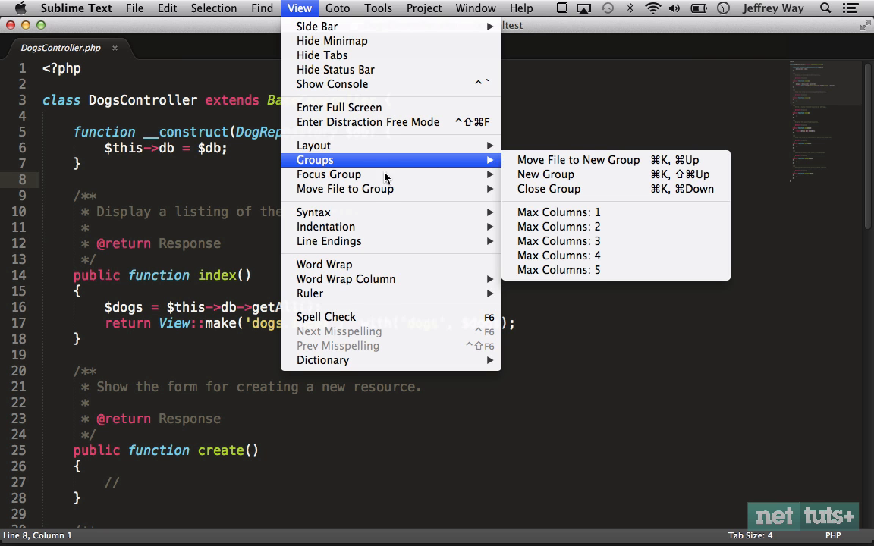
{"action": "mouse_move", "coordinate": [344, 188]}
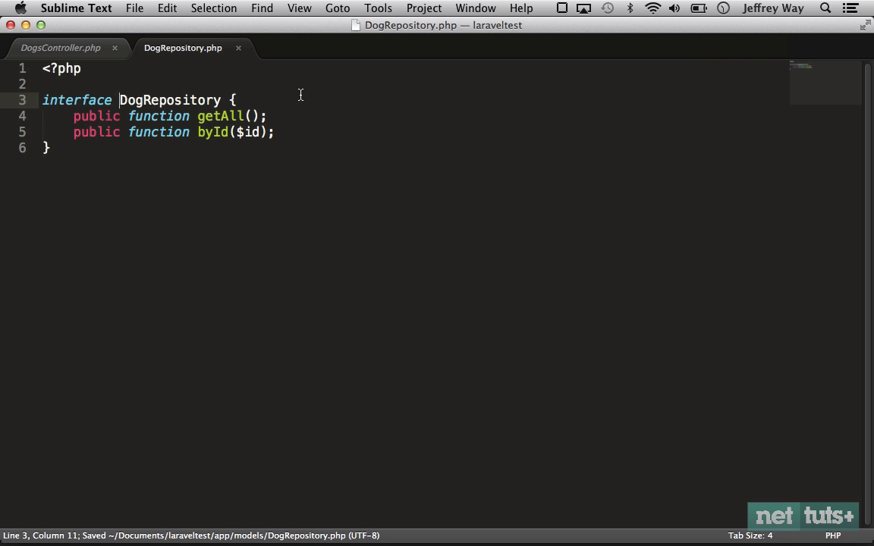
{"action": "left_click", "coordinate": [300, 9]}
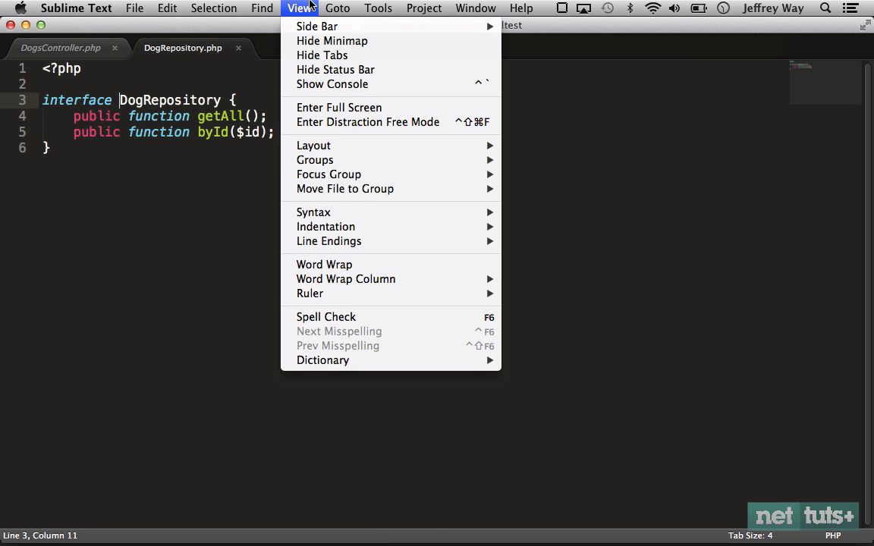
{"action": "mouse_move", "coordinate": [314, 159]}
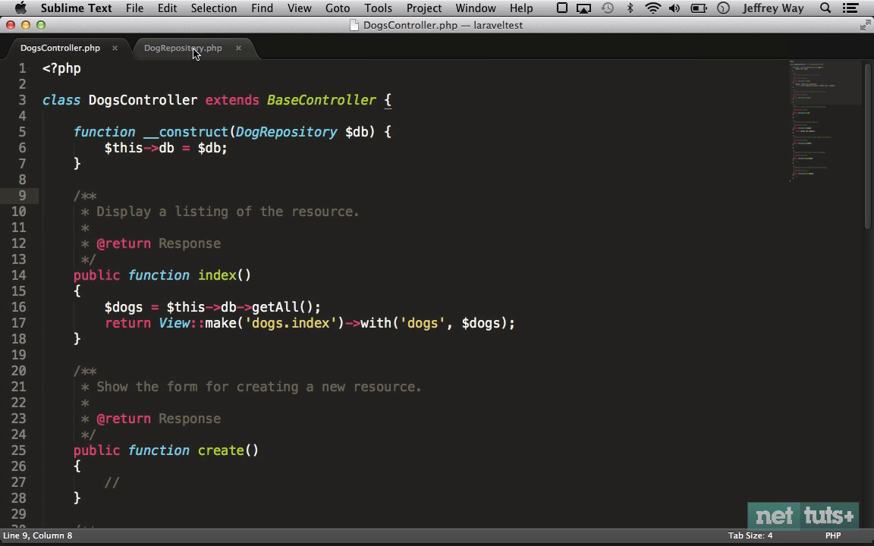
Move DogRepository.php into a new group so it sits beside DogsController
{"action": "left_click", "coordinate": [182, 47]}
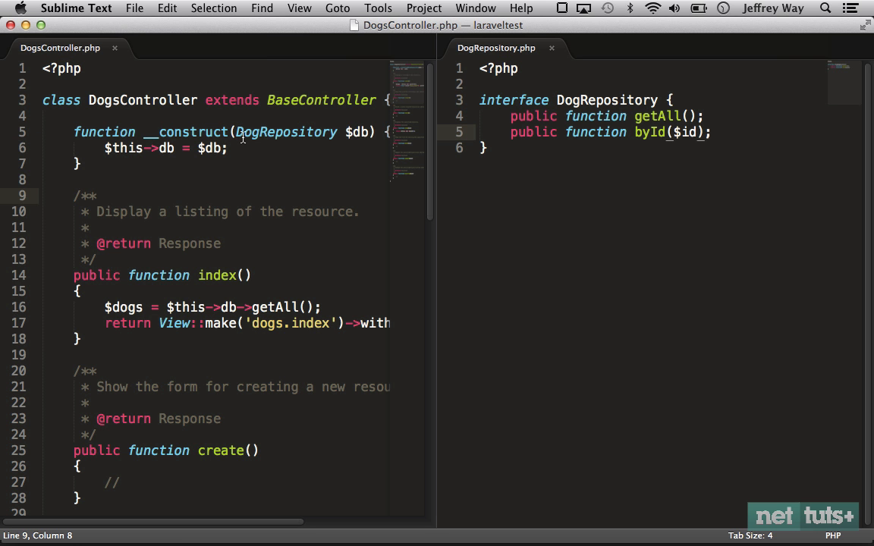
{"action": "mouse_move", "coordinate": [496, 47]}
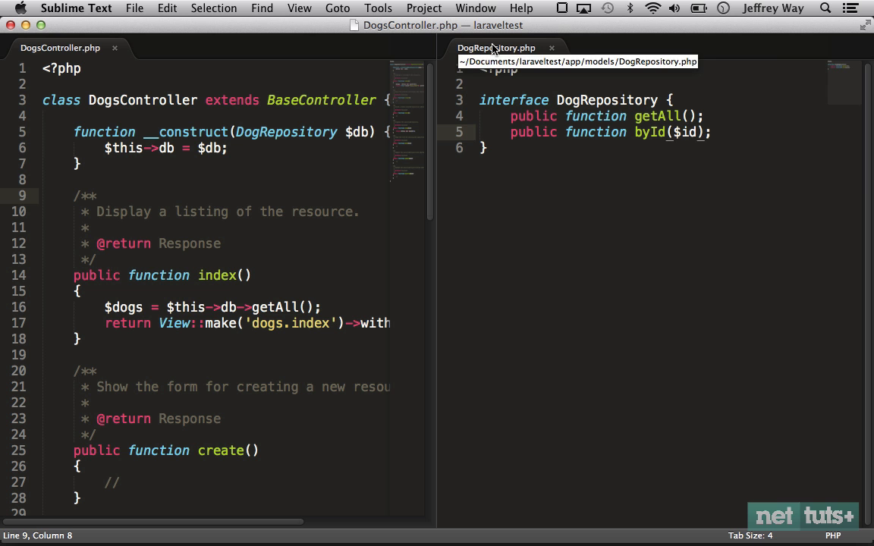
{"action": "mouse_move", "coordinate": [497, 91]}
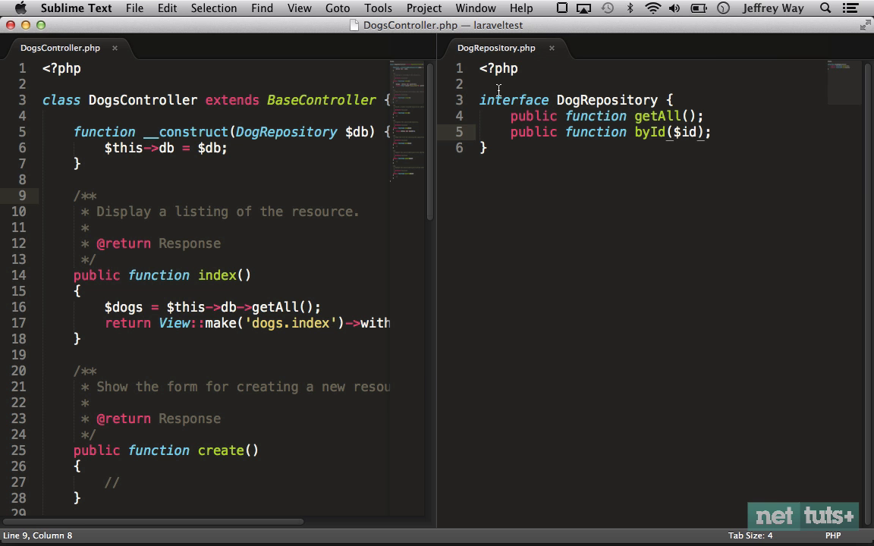
{"action": "left_click", "coordinate": [298, 9]}
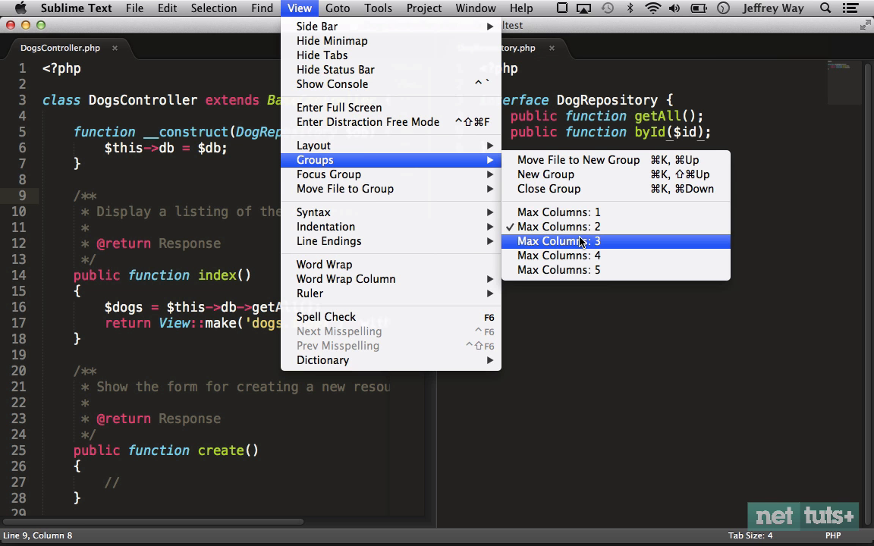
{"action": "mouse_move", "coordinate": [610, 242]}
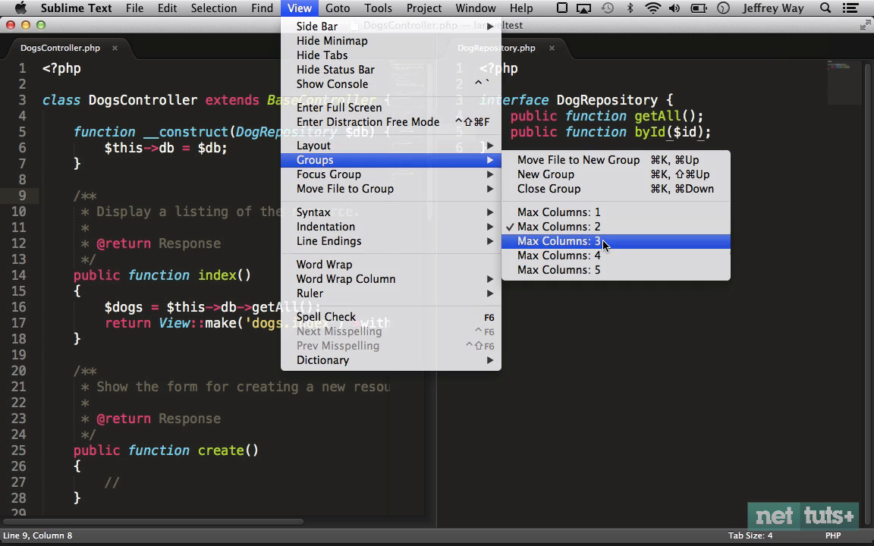
Allow Max Columns: 3 and move ArrayInput.php into its own third pane
{"action": "left_click", "coordinate": [559, 241]}
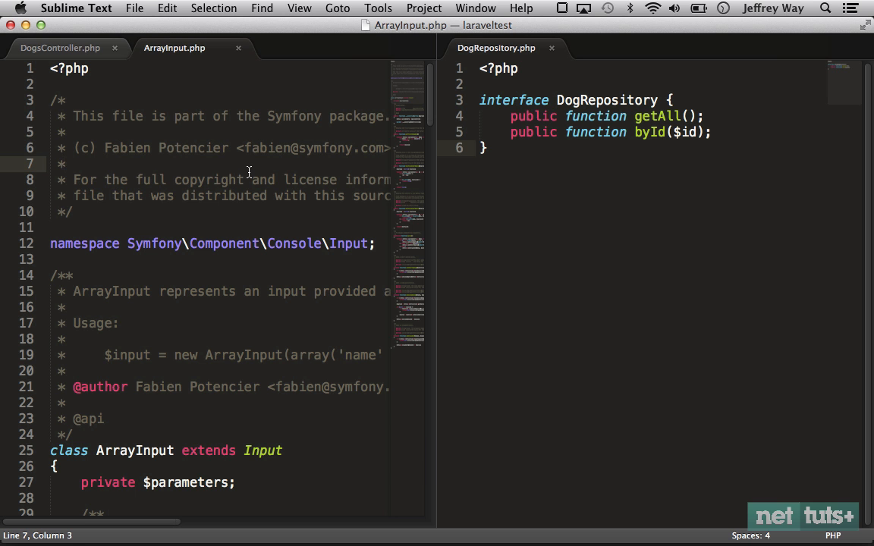
{"action": "key", "text": "cmd+k"}
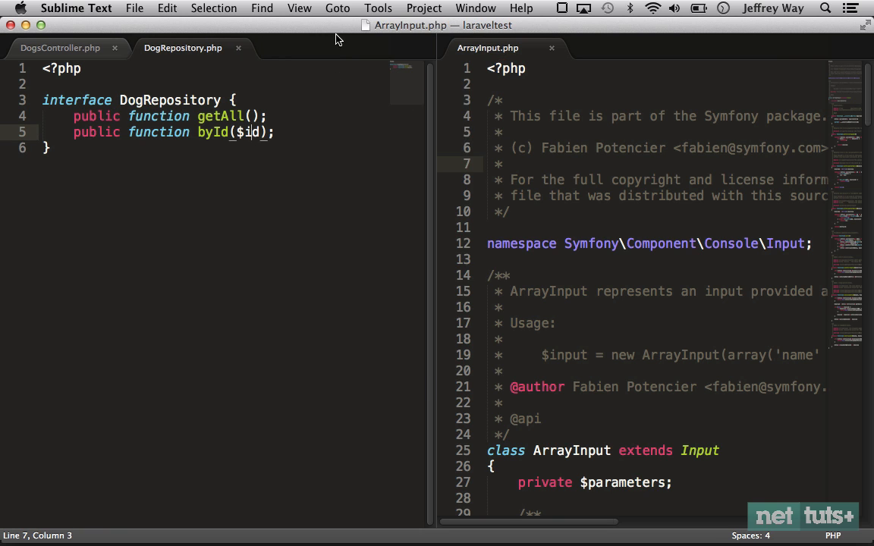
Set Max Columns: 2 so DogRepository and ArrayInput stack on the right of DogsController
{"action": "left_click", "coordinate": [299, 9]}
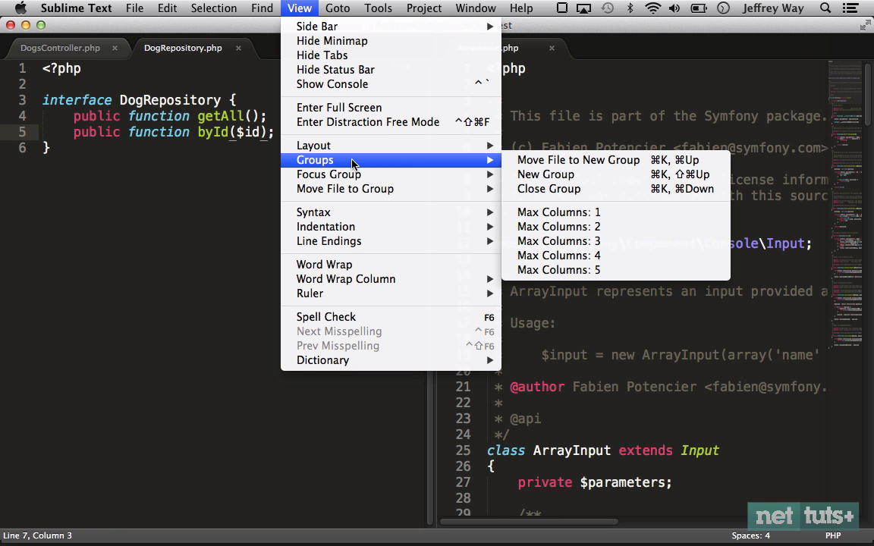
{"action": "mouse_move", "coordinate": [559, 228]}
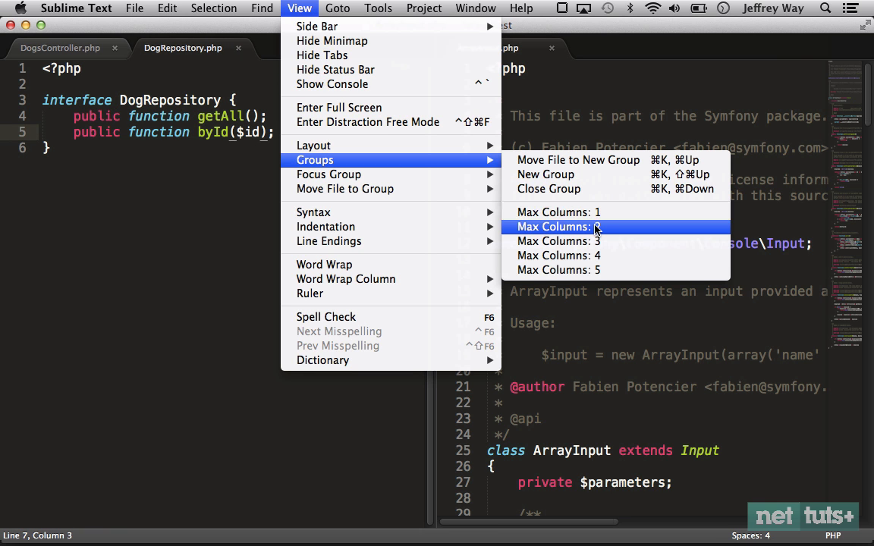
{"action": "left_click", "coordinate": [559, 227]}
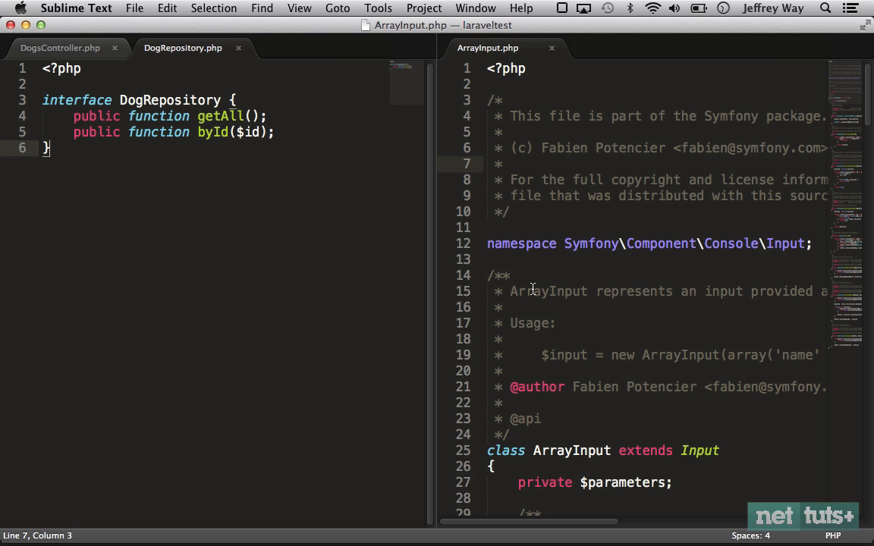
{"action": "mouse_move", "coordinate": [592, 408]}
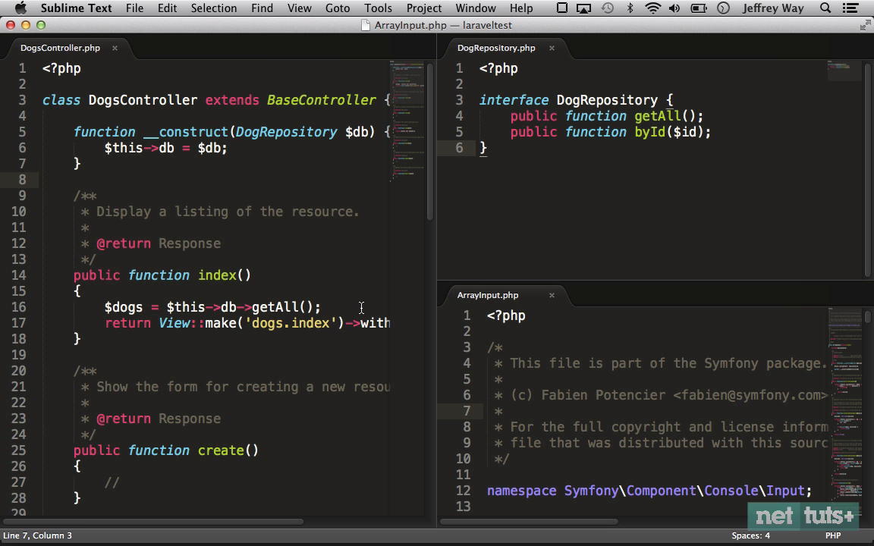
{"action": "left_click", "coordinate": [300, 9]}
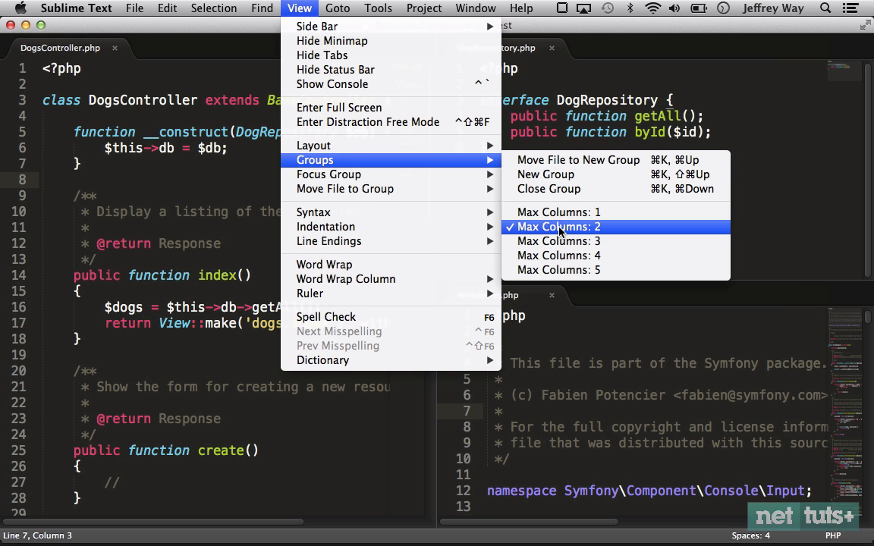
{"action": "mouse_move", "coordinate": [578, 230]}
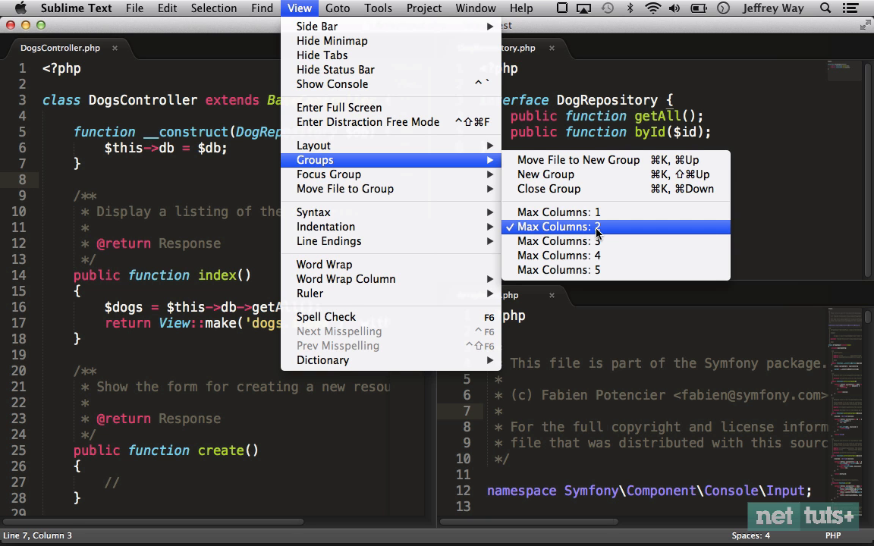
{"action": "left_click", "coordinate": [559, 228]}
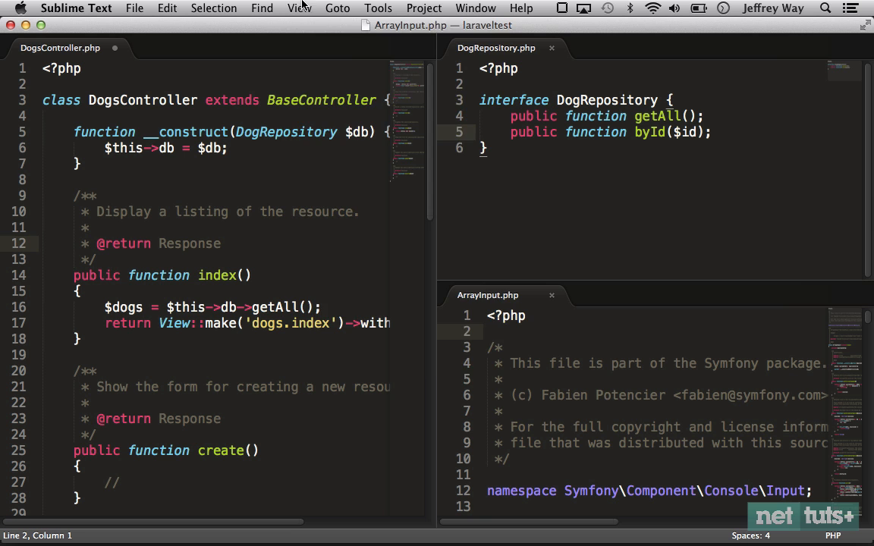
Close the extra groups until ArrayInput, DogsController and DogRepository share one pane
{"action": "left_click", "coordinate": [300, 9]}
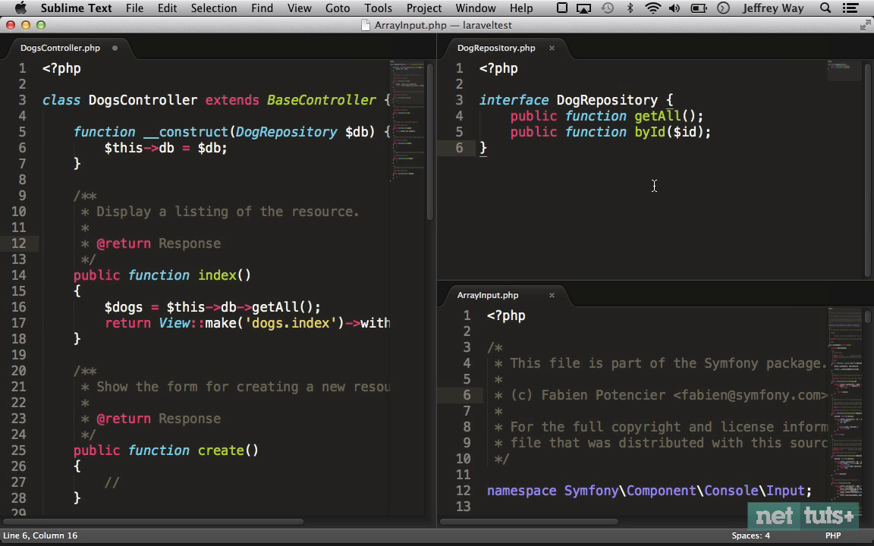
{"action": "mouse_move", "coordinate": [649, 150]}
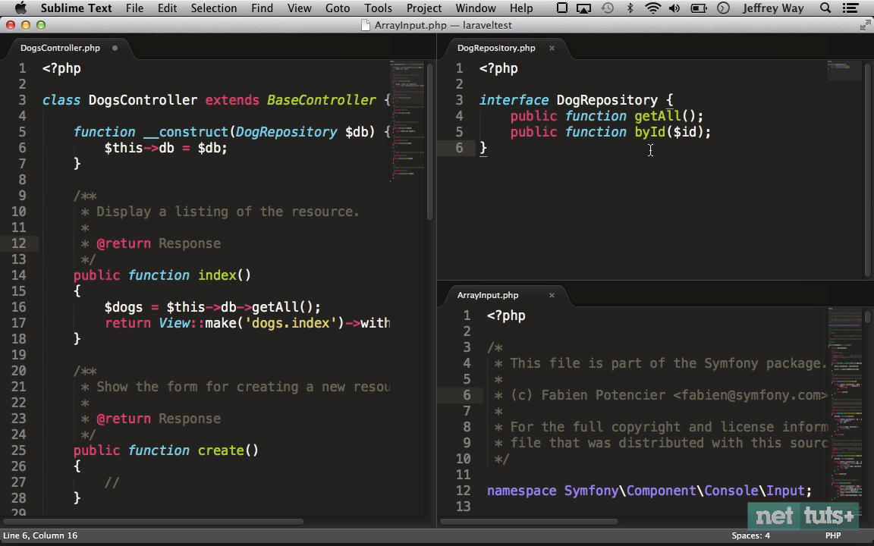
{"action": "key", "text": "cmd+k"}
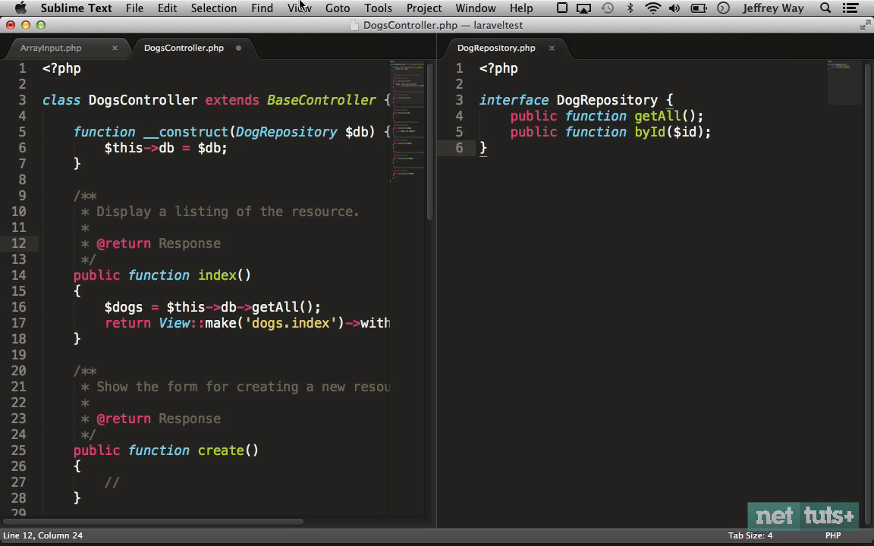
{"action": "left_click", "coordinate": [300, 9]}
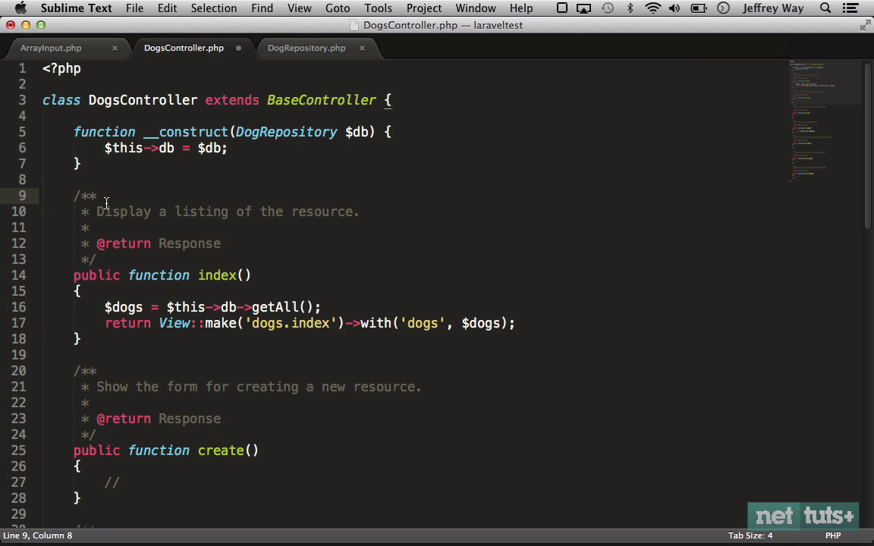
{"action": "left_click", "coordinate": [492, 266]}
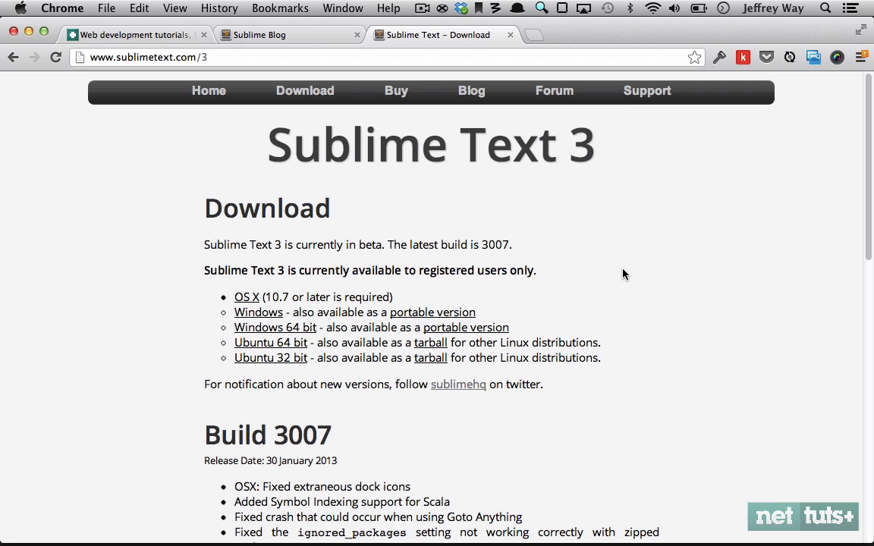
Switch the browser to the Nettuts+ homepage showing the latest tutorial listings
{"action": "left_click", "coordinate": [129, 33]}
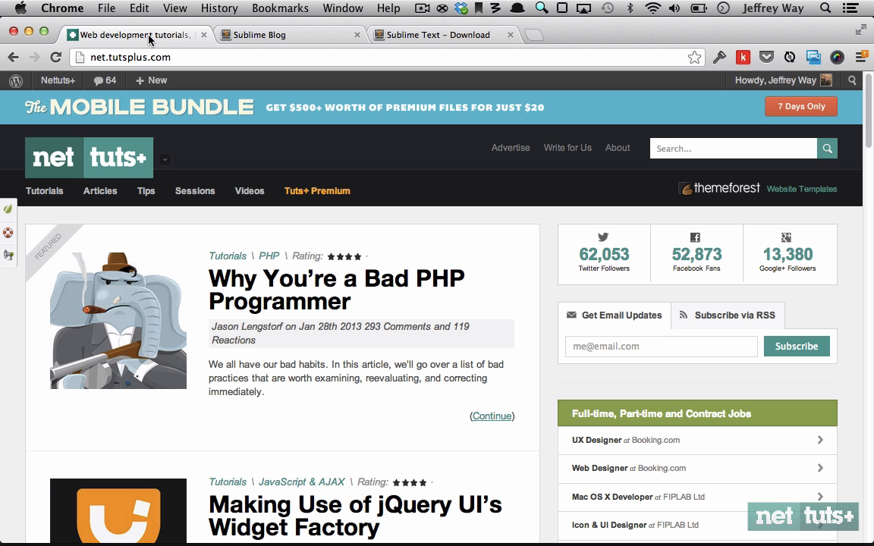